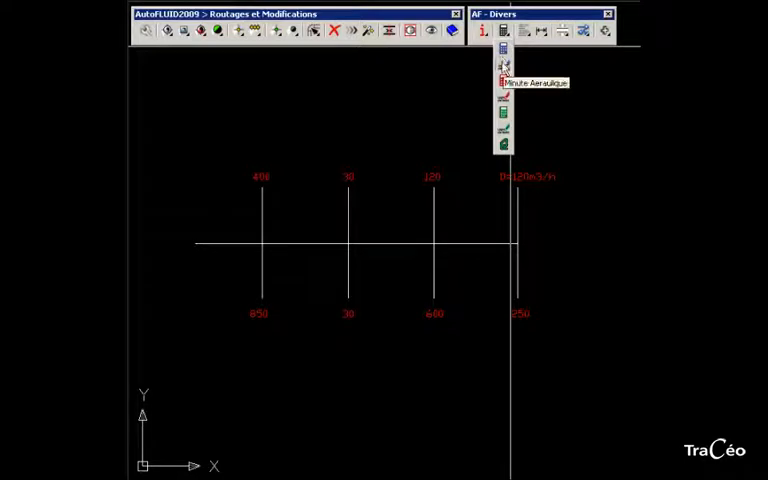
Step: Launch the aeraulic computation dialog from the AF - Divers toolbar
{"action": "left_click", "coordinate": [504, 66]}
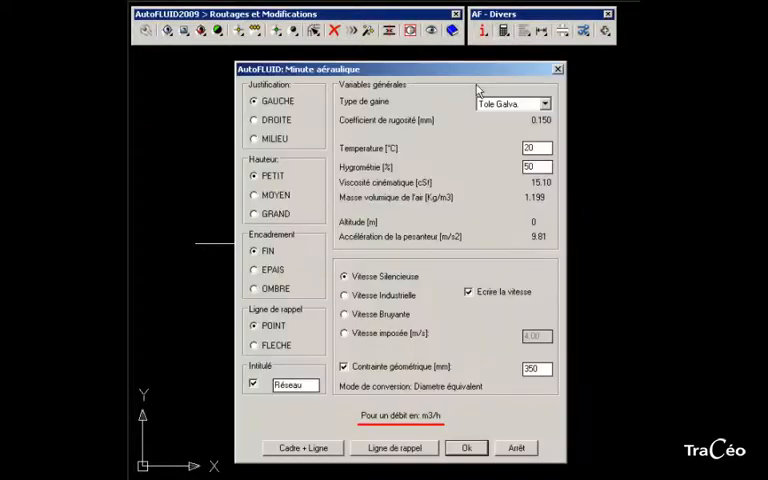
{"action": "mouse_move", "coordinate": [448, 192]}
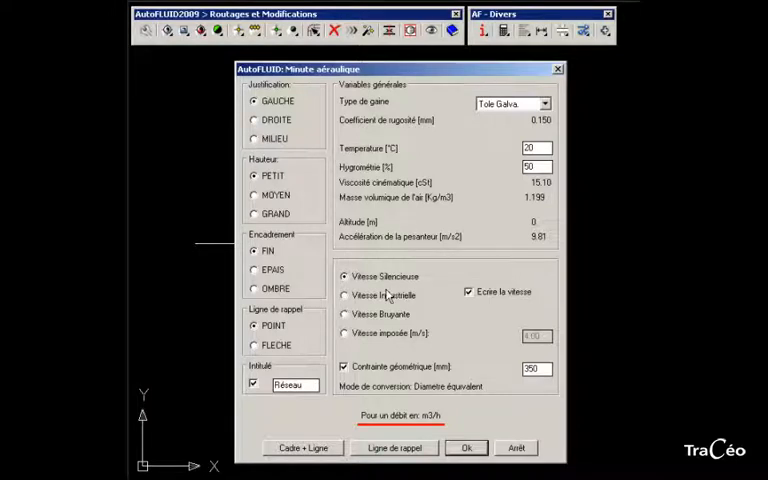
{"action": "mouse_move", "coordinate": [390, 376]}
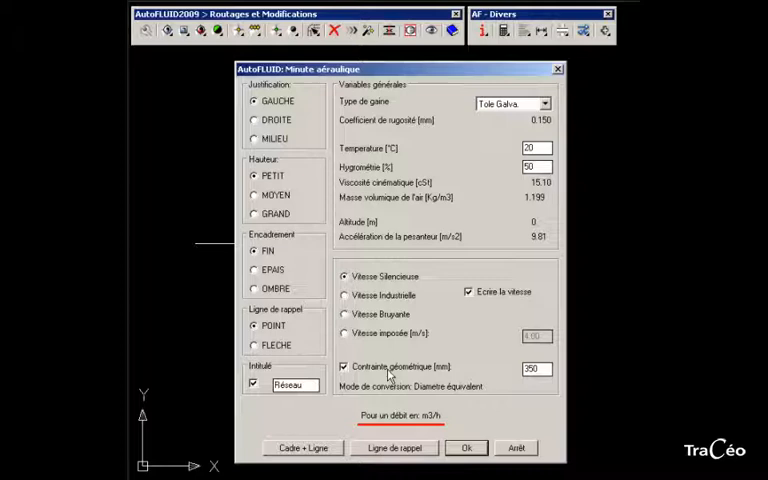
{"action": "mouse_move", "coordinate": [430, 424]}
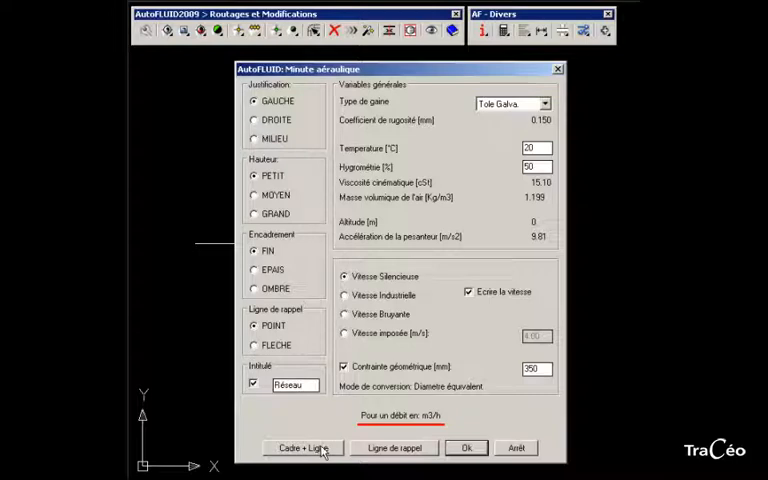
{"action": "mouse_move", "coordinate": [430, 456]}
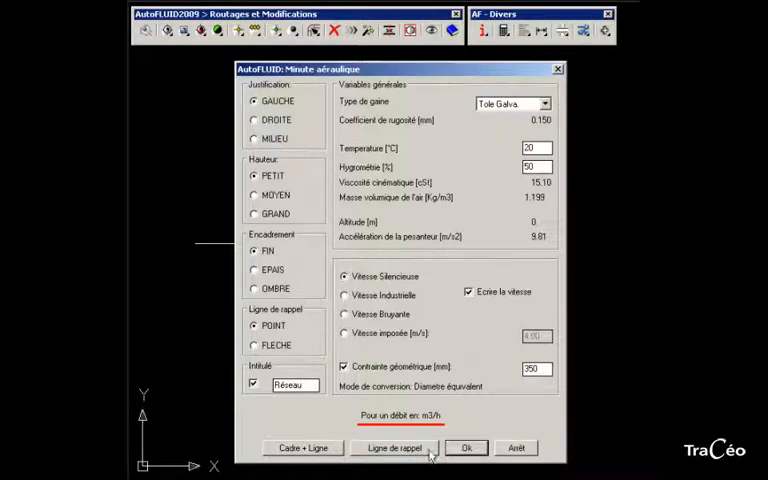